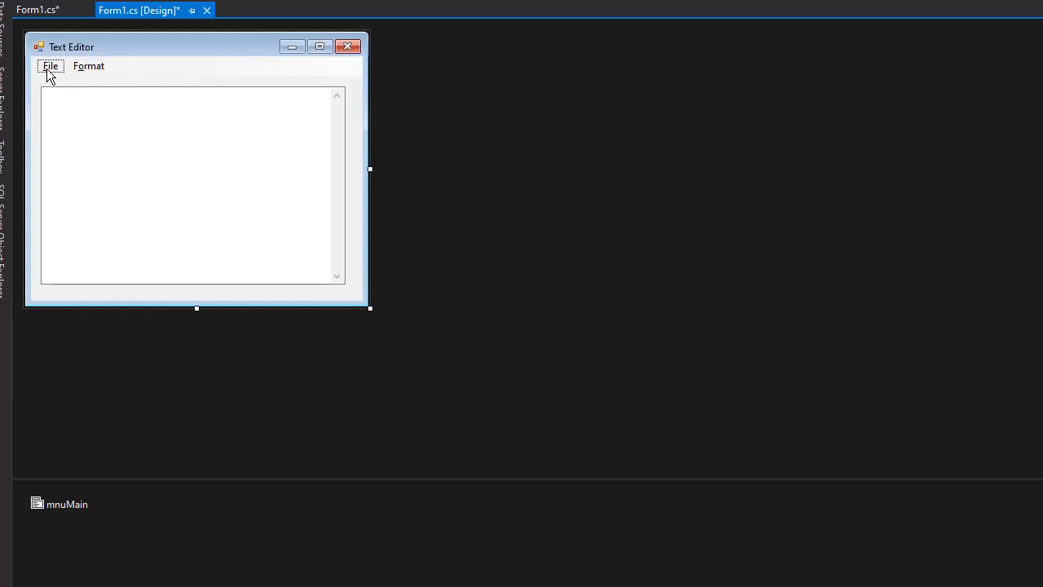
# Step: Reveal the New and Exit items under the form's File menu in the designer
pyautogui.click(49, 65)
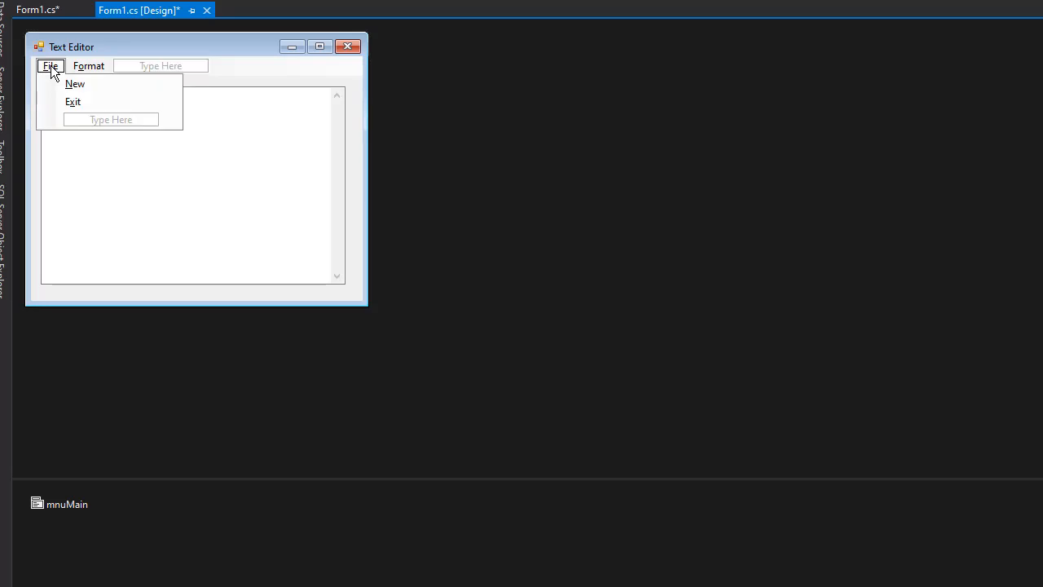
pyautogui.moveTo(85, 90)
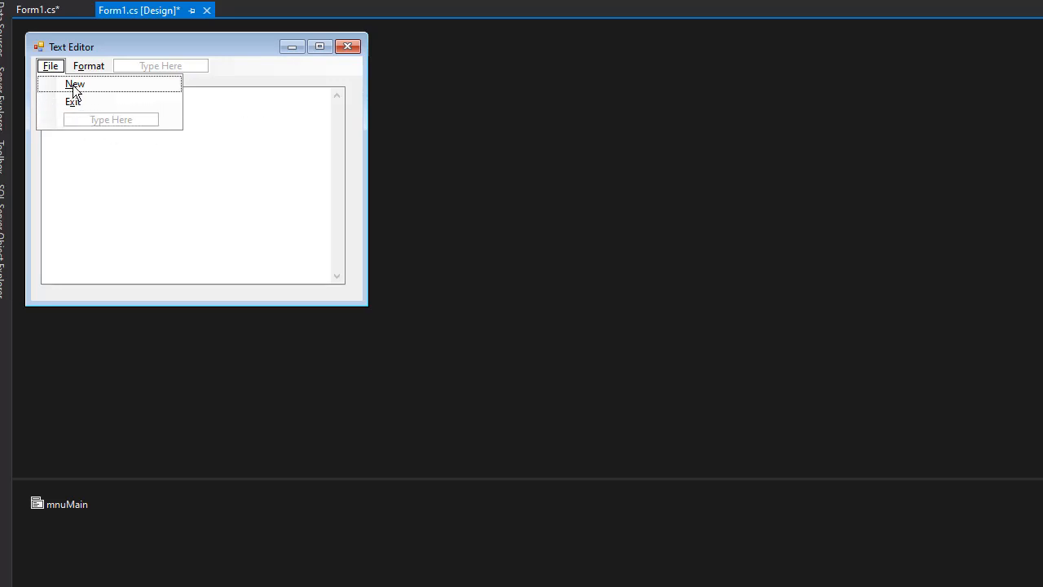
# Step: Create mnuNewFile_Click with a MessageBox asking "Are you sure you want to start a new file?" captioned New File
pyautogui.doubleClick(75, 84)
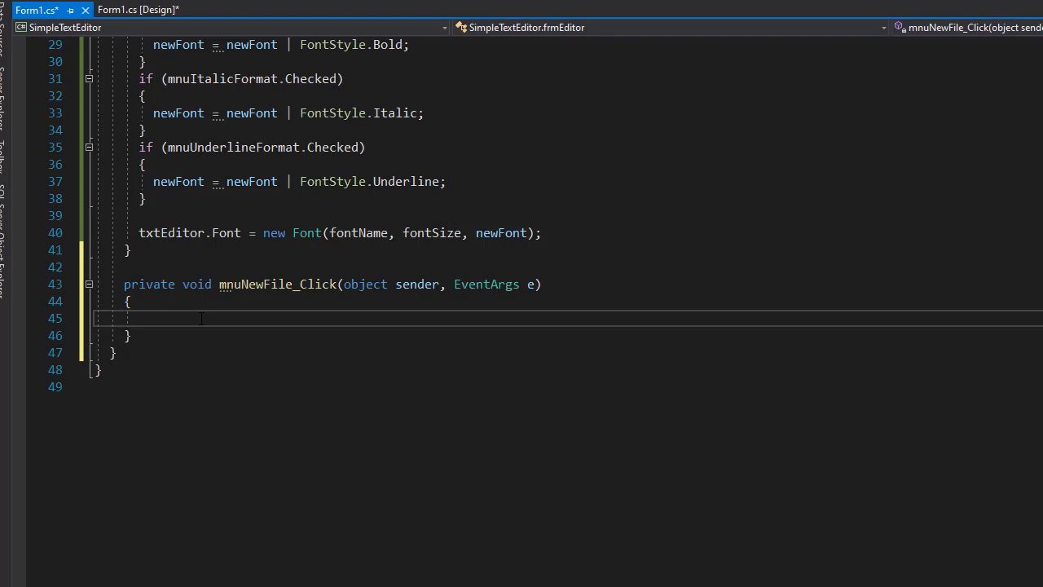
pyautogui.write('if (')
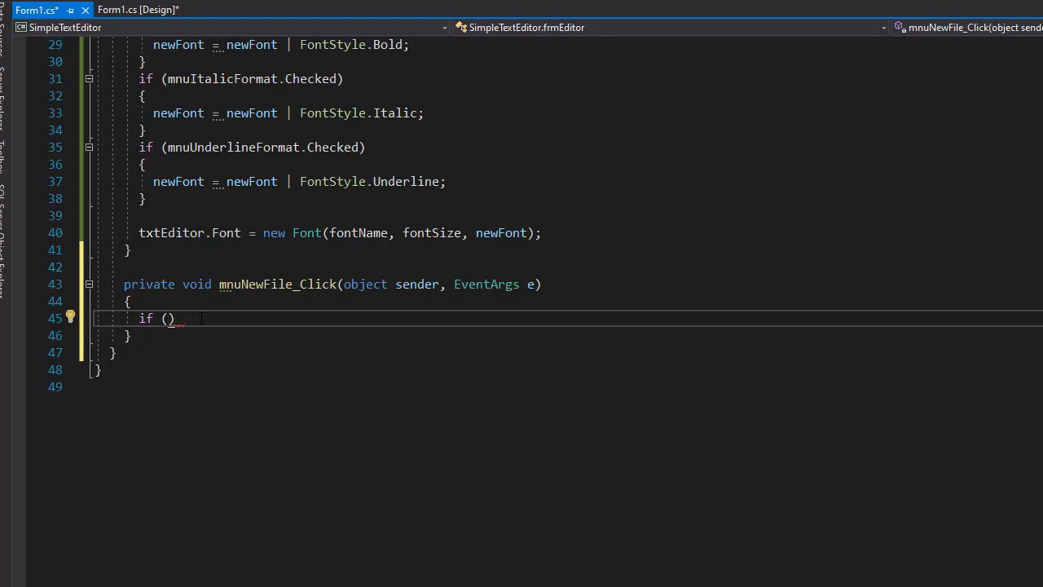
pyautogui.write('MessageBox')
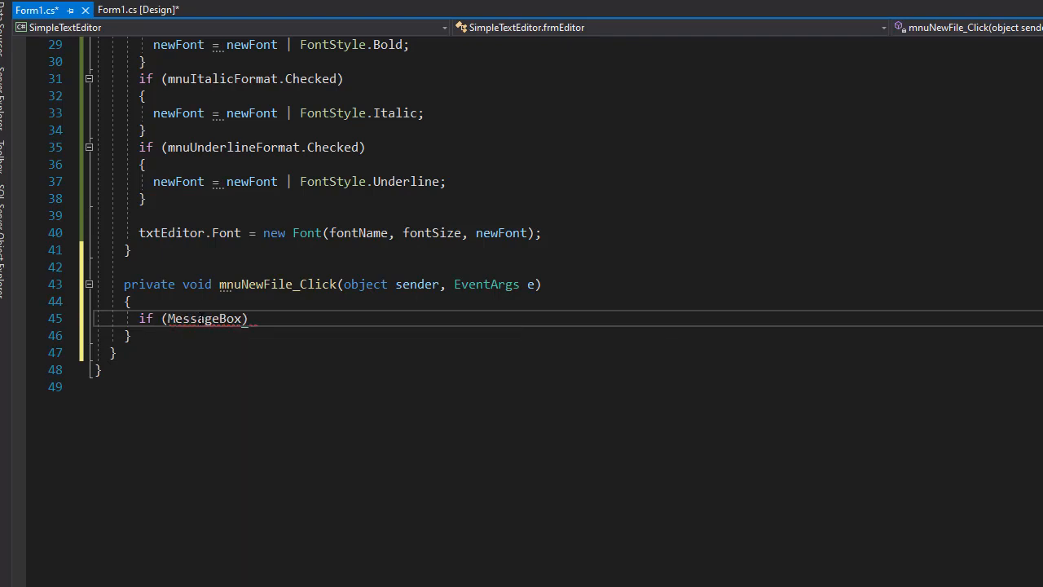
pyautogui.write('.Show(')
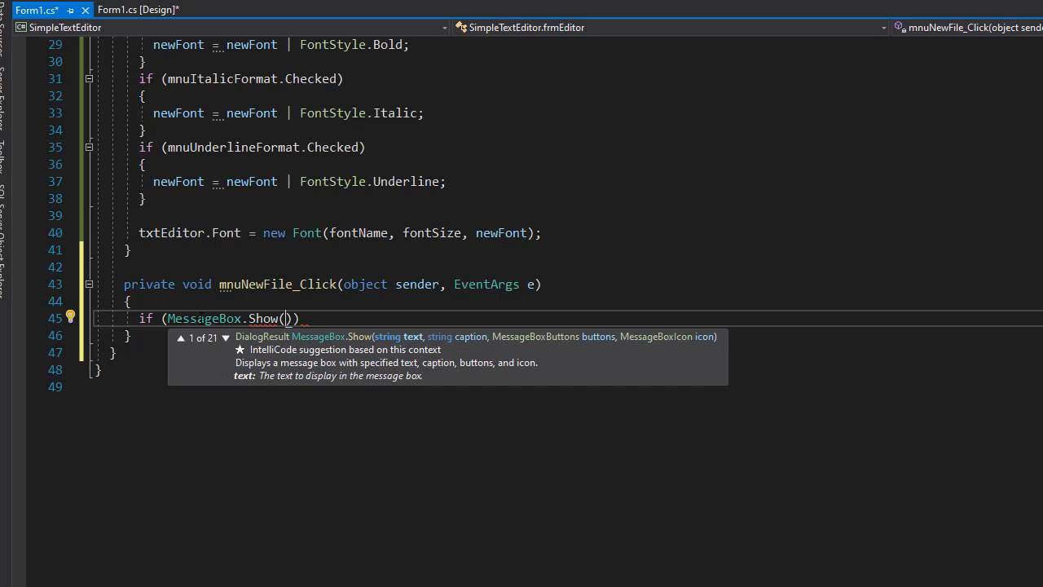
pyautogui.write('""')
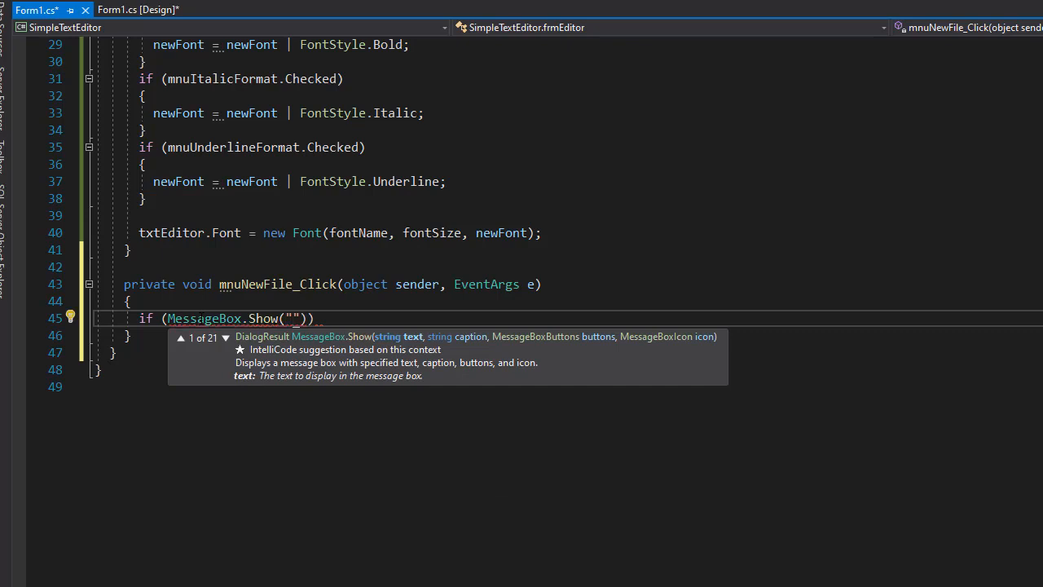
pyautogui.write('Are you sure you want to start a new file?","N')
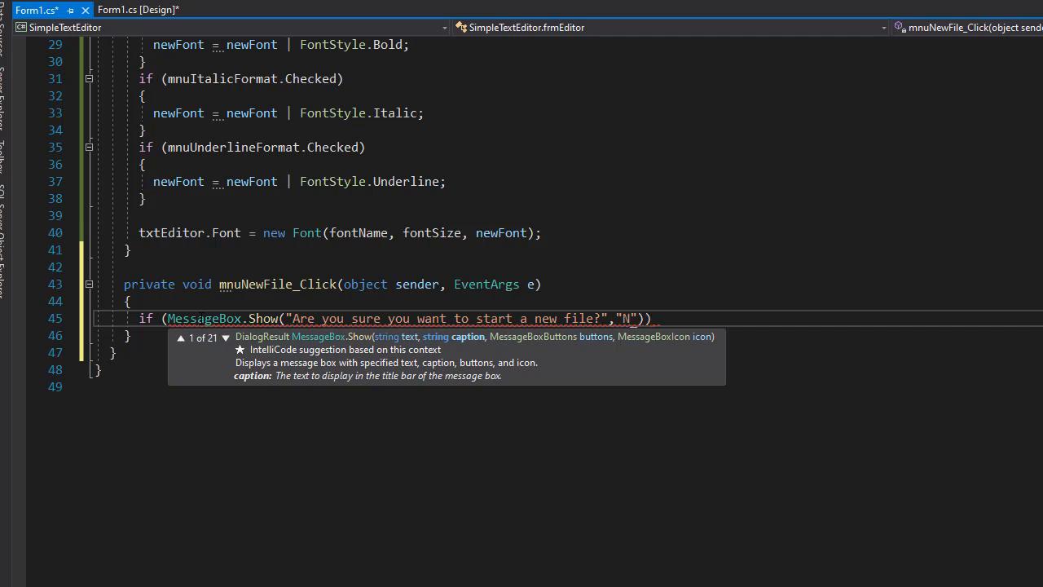
pyautogui.write('ew File')
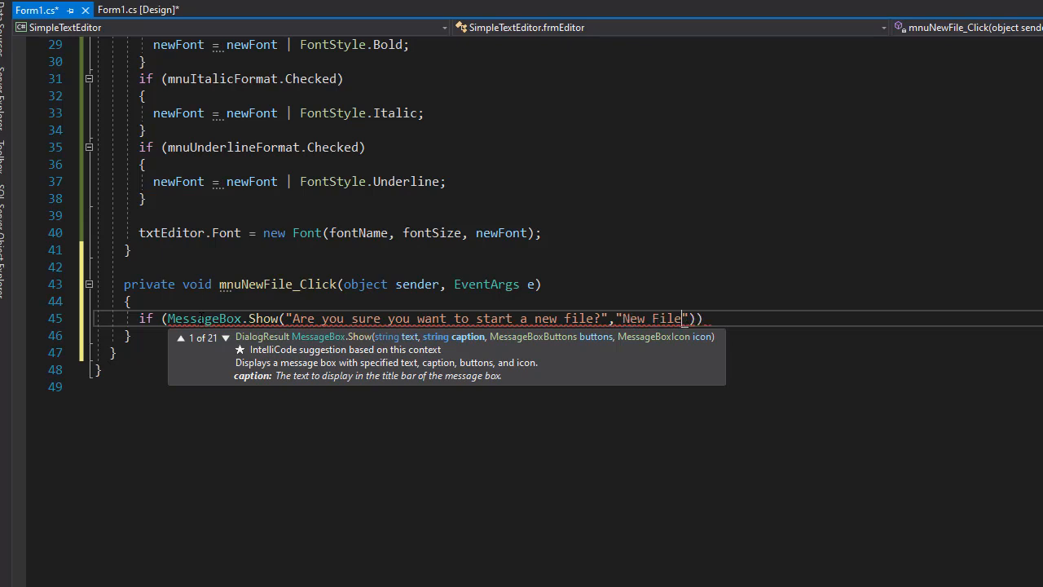
pyautogui.write(',MessageBoxButtons.')
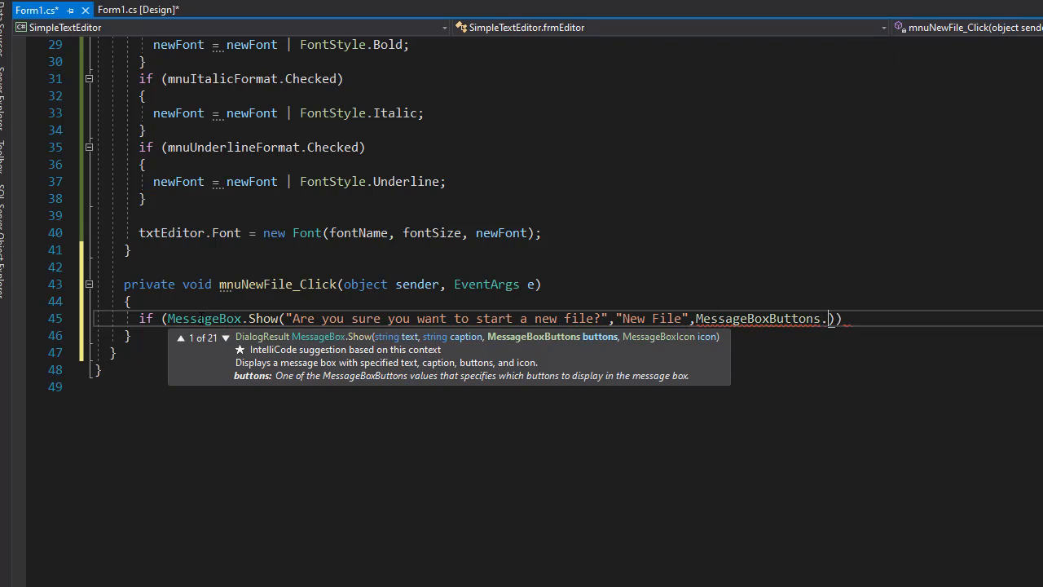
# Step: Make the prompt YesNo with a Question icon and set txtEditor.Text when the result is DialogResult.Yes
pyautogui.write('YesNo')
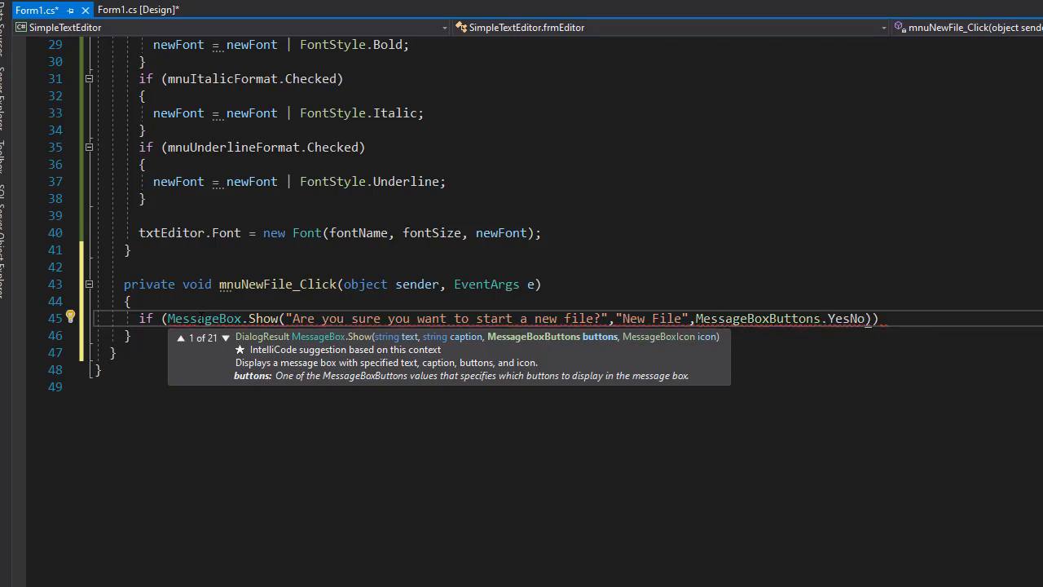
pyautogui.write(',')
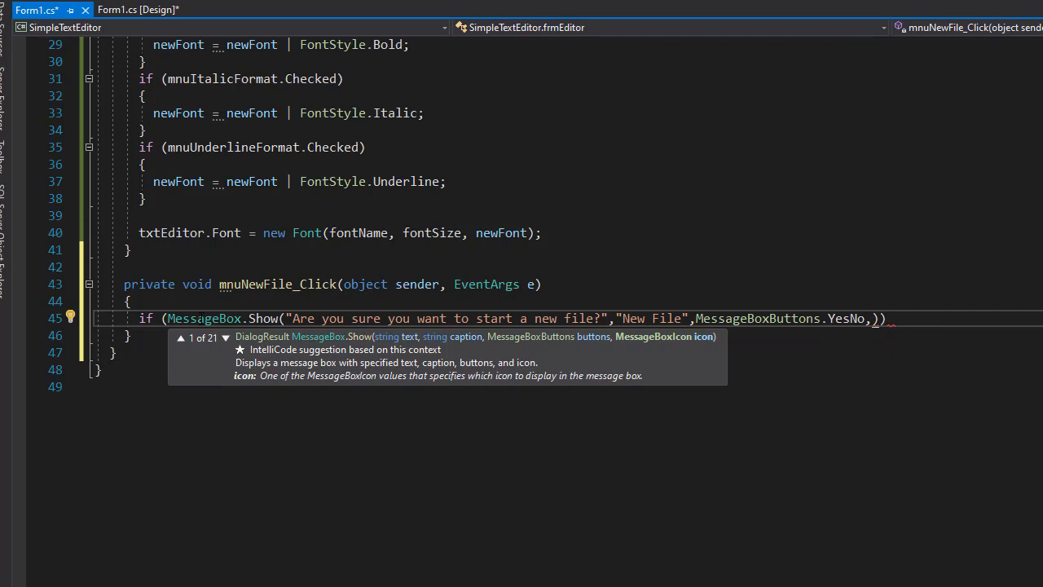
pyautogui.write('MessageBoxIcon')
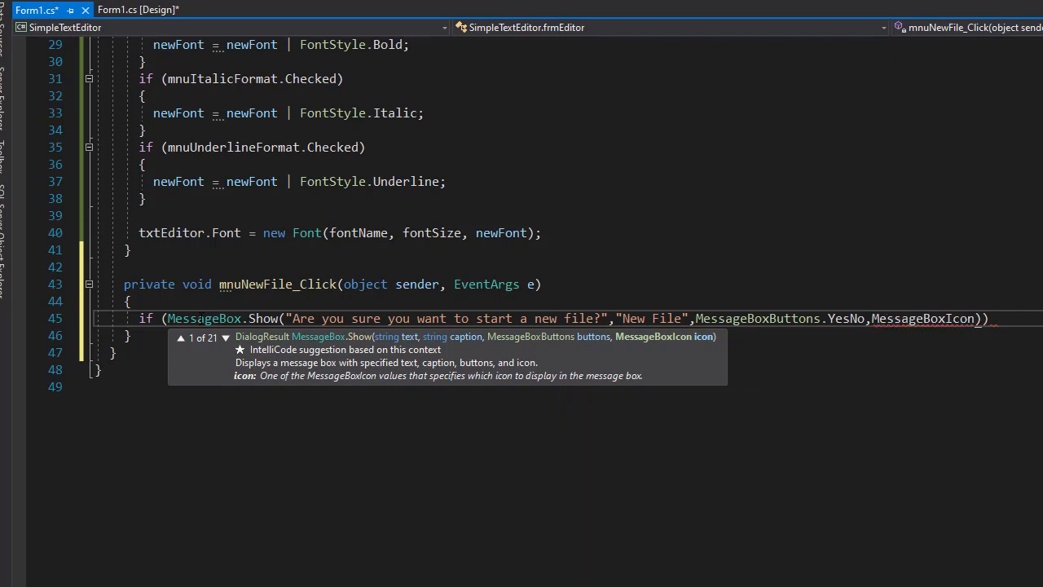
pyautogui.write('.Question))')
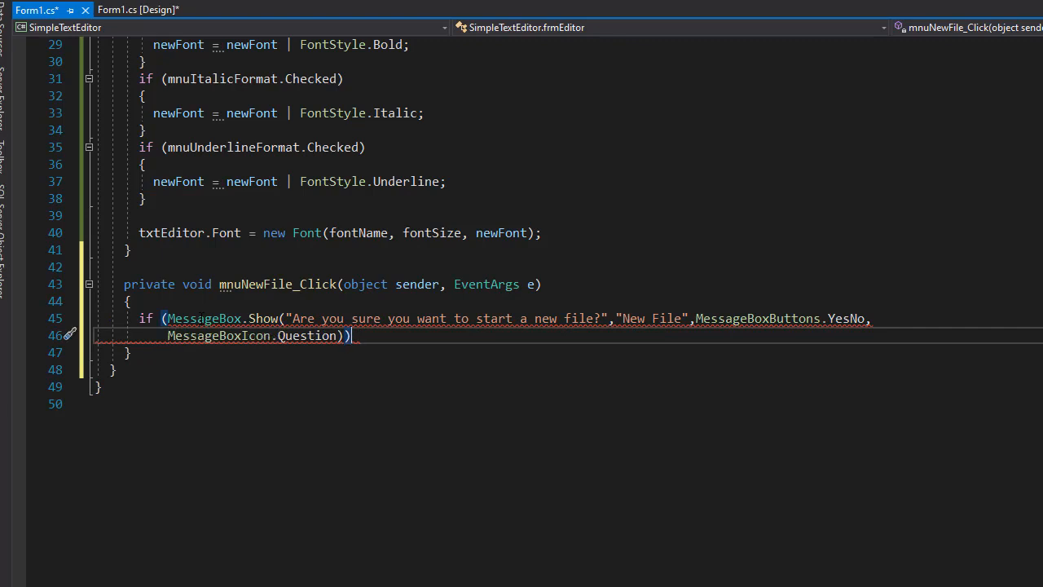
pyautogui.write('==')
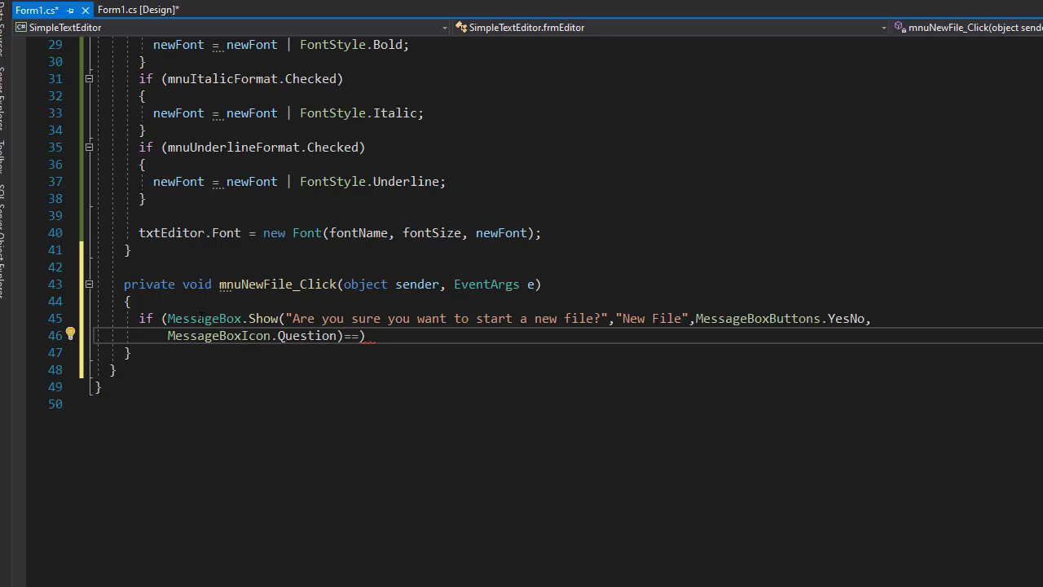
pyautogui.write('DialogResult')
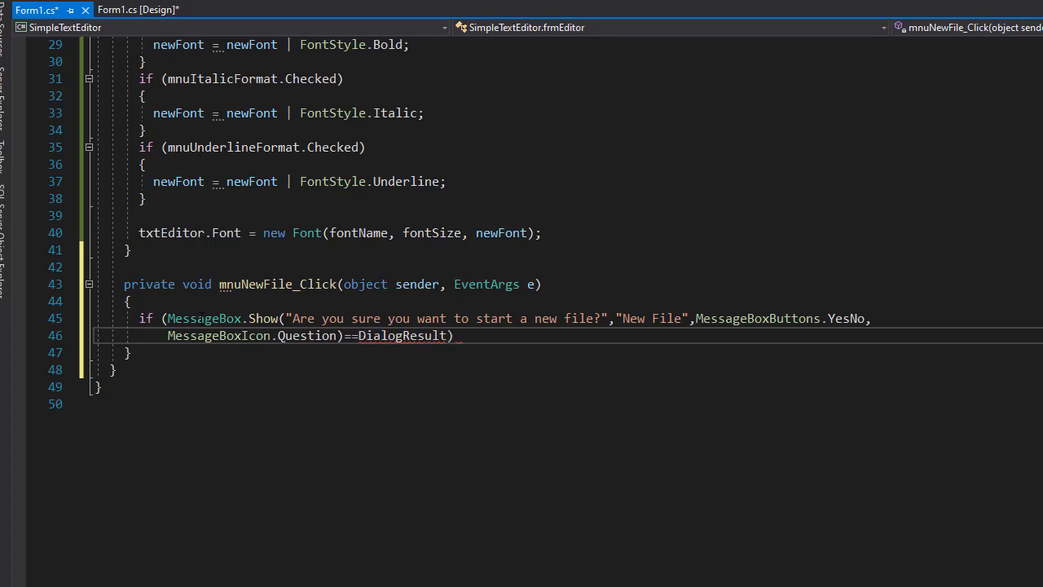
pyautogui.write('.Yes')
pyautogui.write('{')
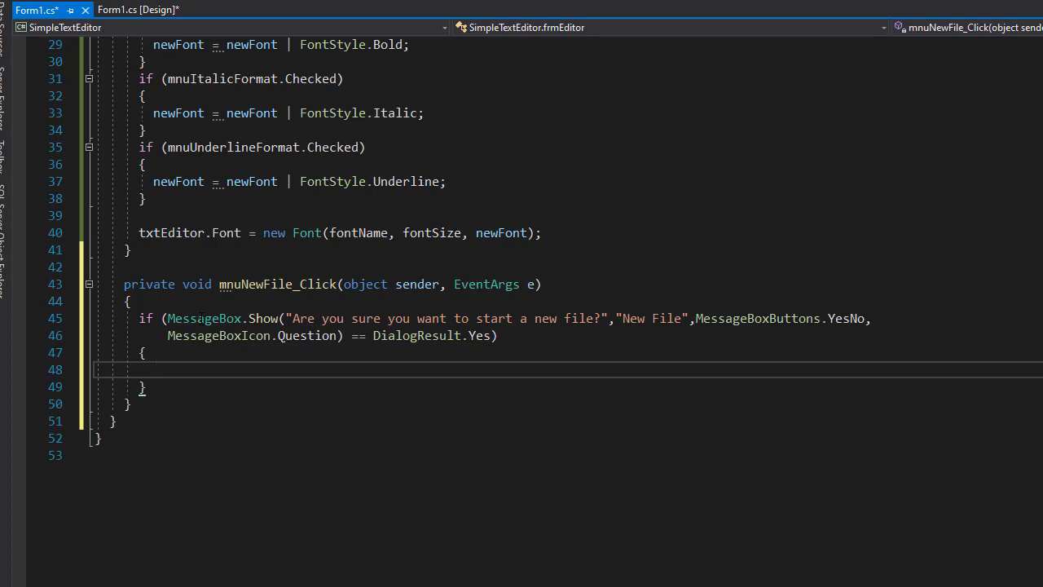
pyautogui.write('txt')
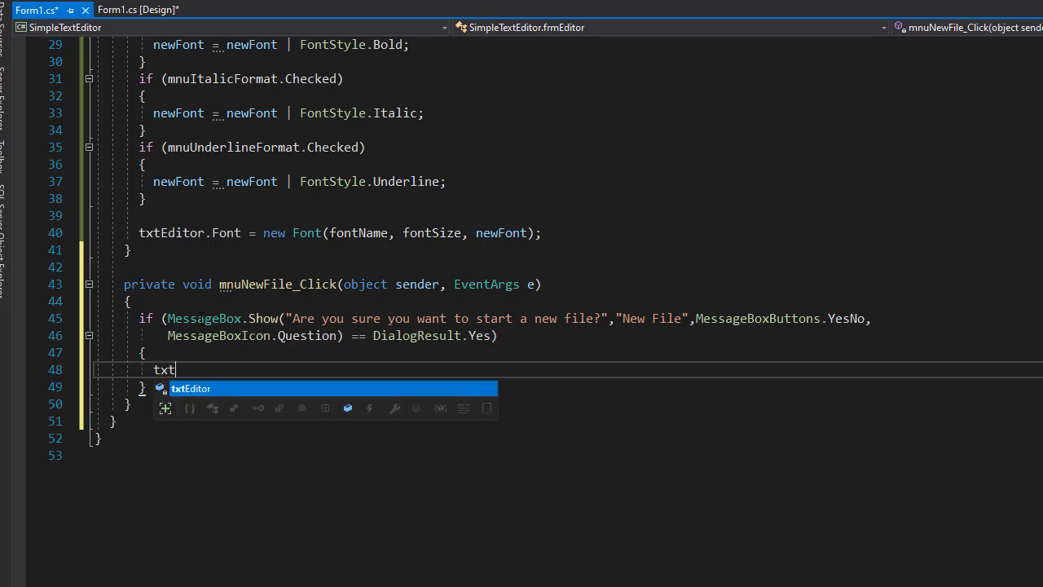
pyautogui.write('Editor.Text =')
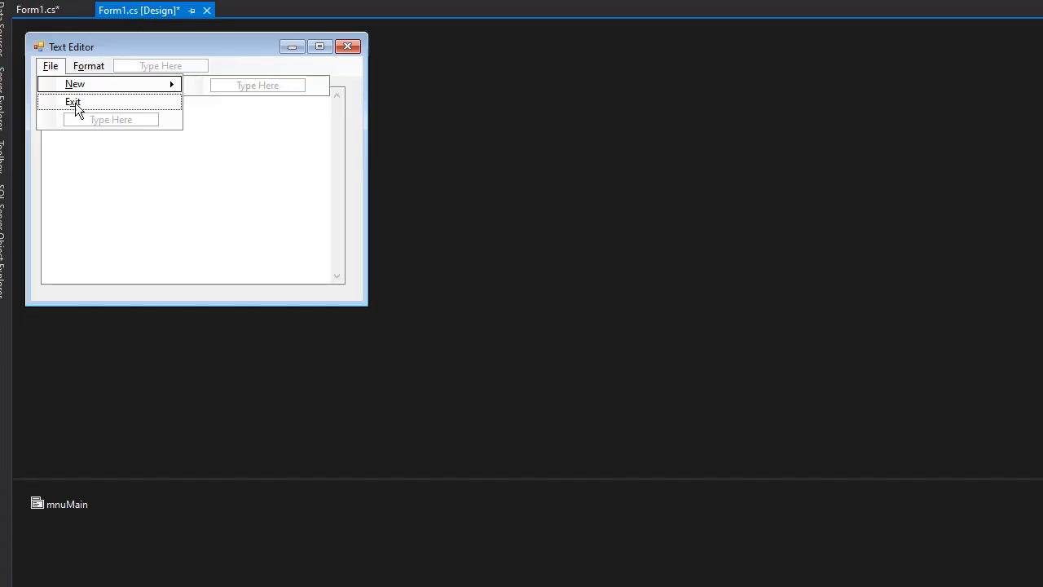
# Step: Generate an empty mnuExit_Click handler from the designer's Exit item
pyautogui.doubleClick(72, 101)
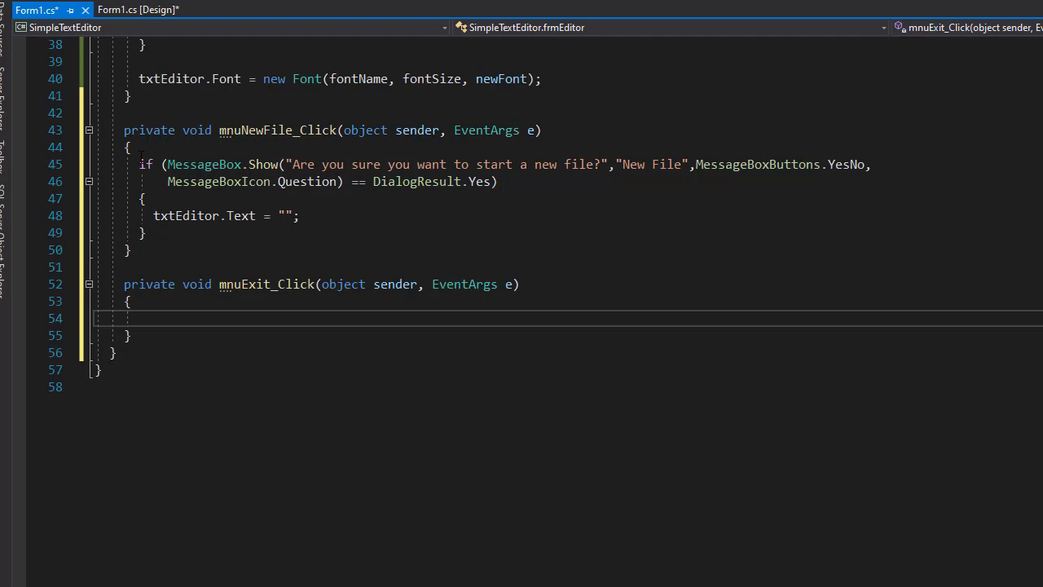
# Step: Copy the Yes/No prompt into mnuExit_Click as "Are you sure you want to exit?" captioned Exit Application
pyautogui.moveTo(138, 163); pyautogui.dragTo(147, 199)
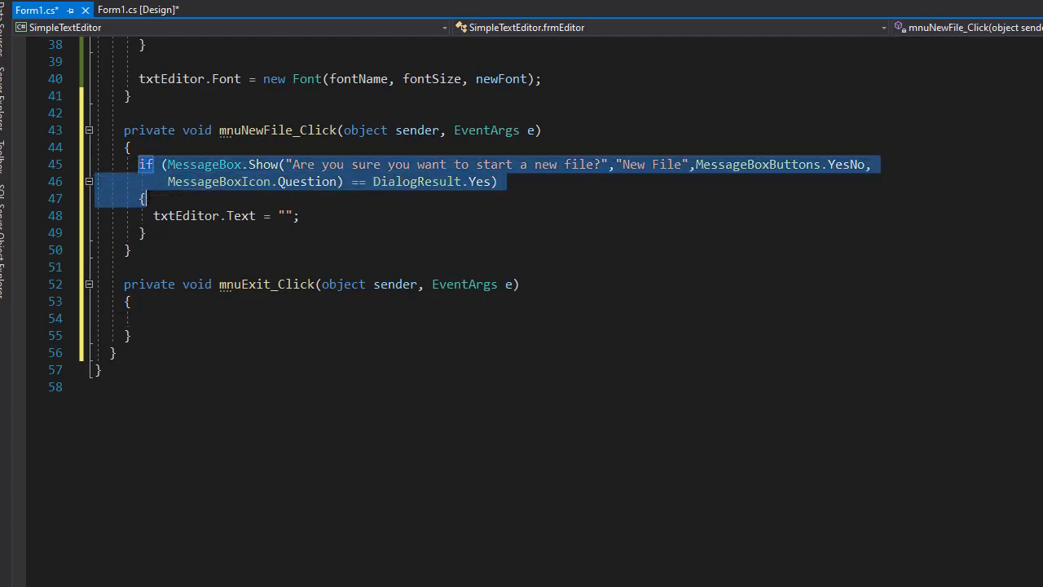
pyautogui.click(153, 318)
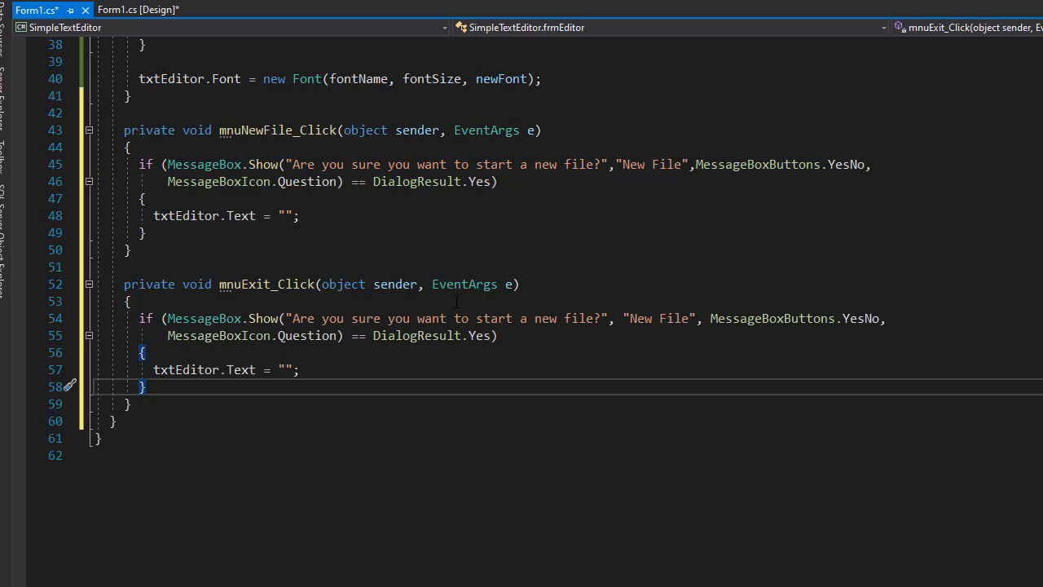
pyautogui.moveTo(440, 336)
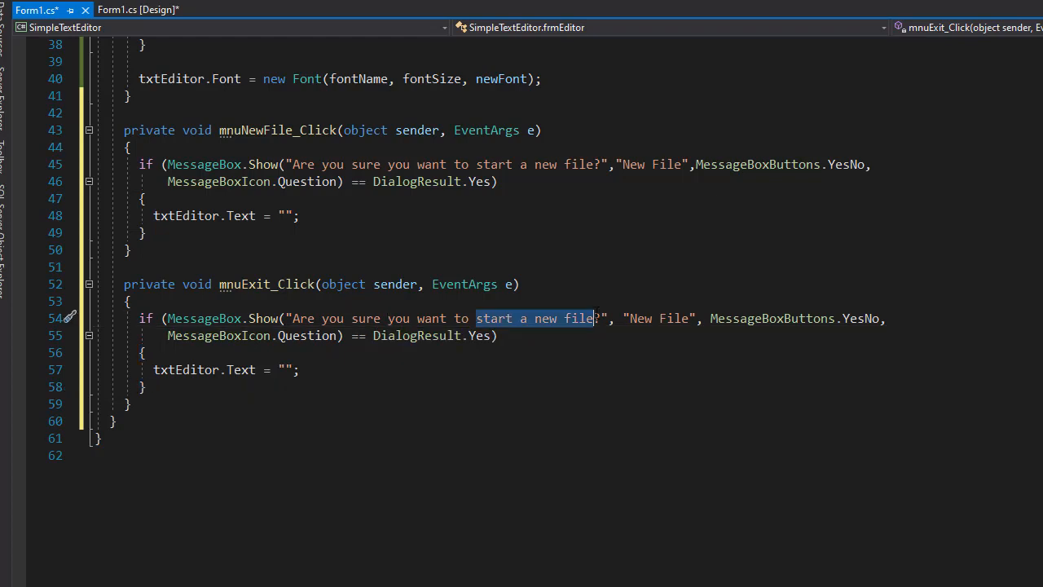
pyautogui.write('exit')
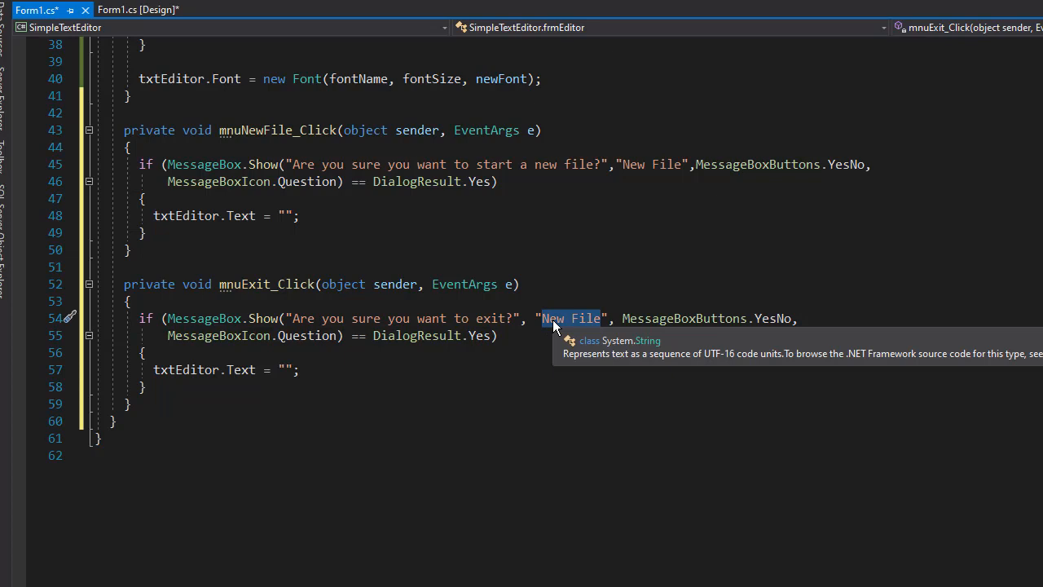
pyautogui.write('Exit Appli')
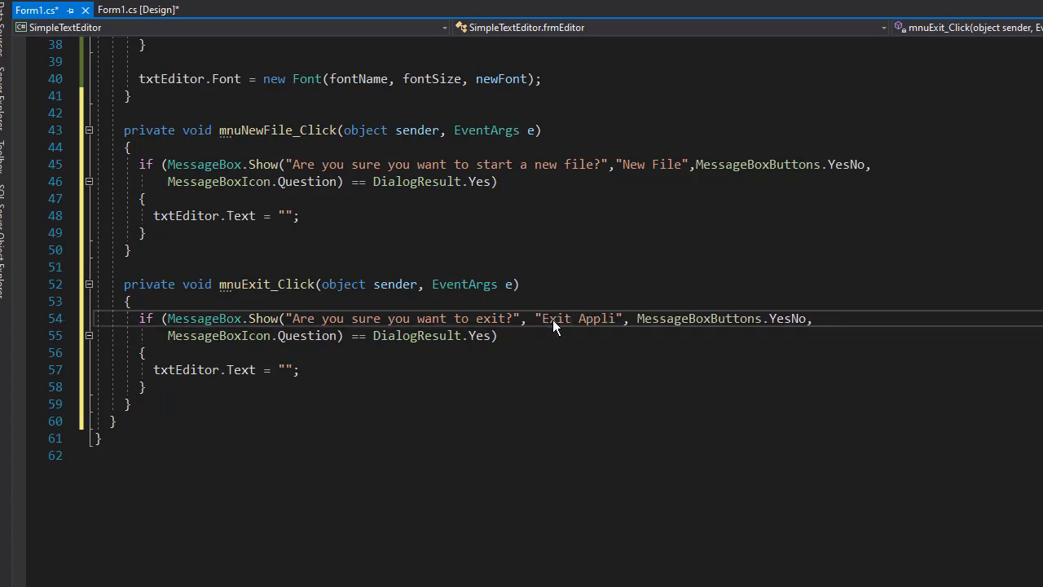
pyautogui.write('cation')
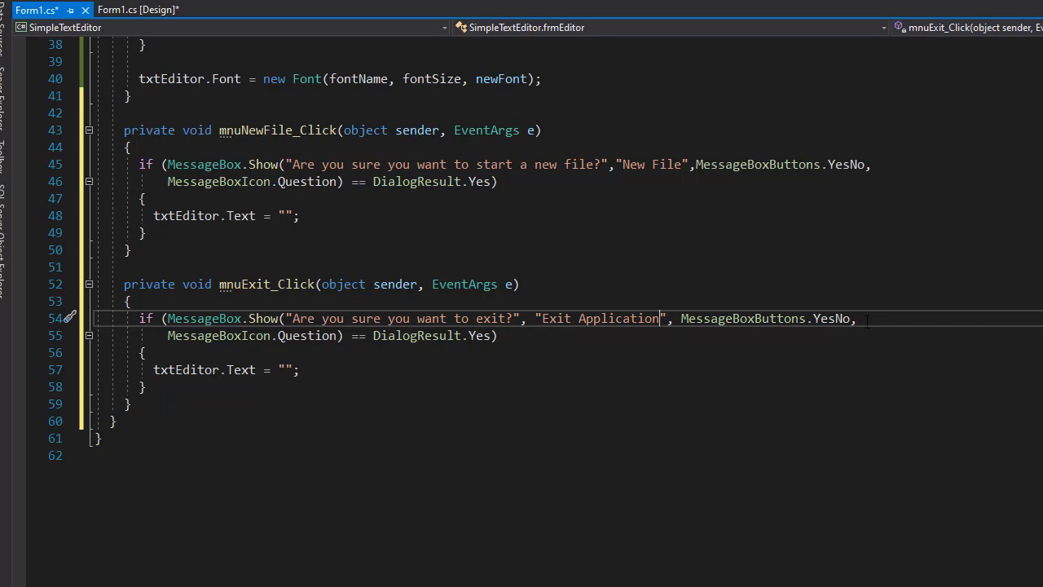
pyautogui.doubleClick(833, 318)
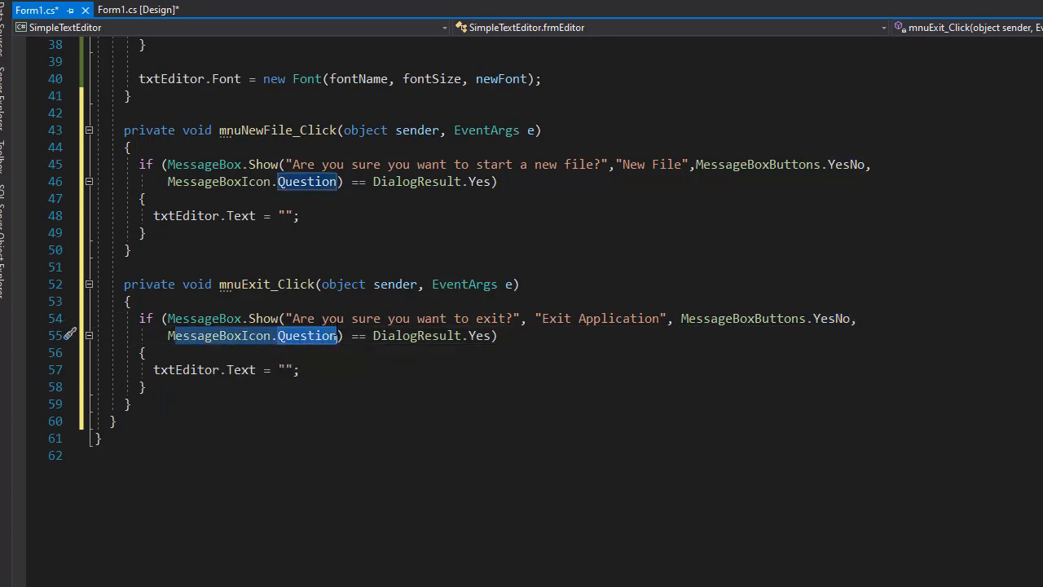
pyautogui.moveTo(736, 306)
pyautogui.write(', ')
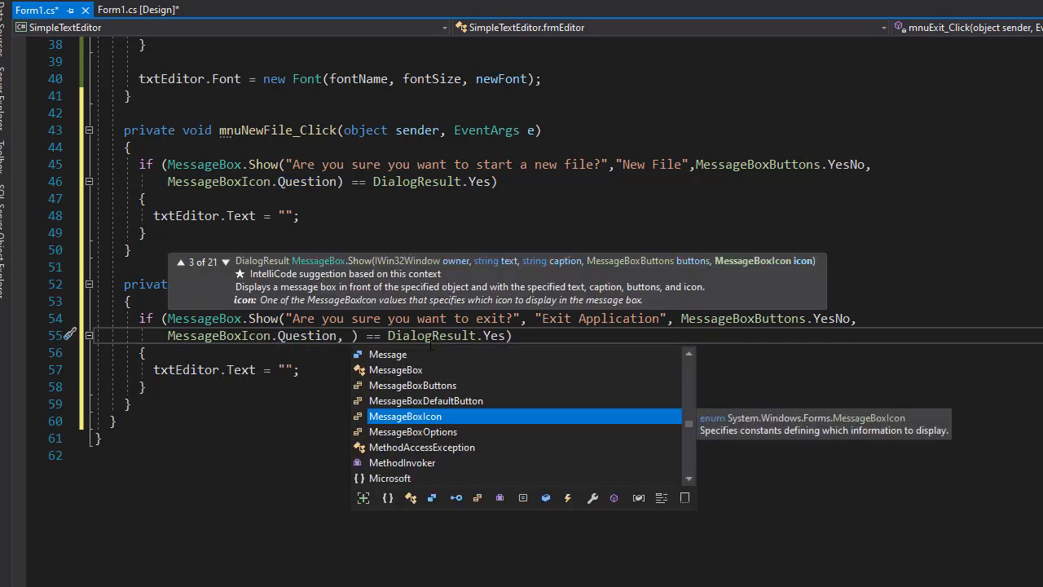
# Step: Default the exit prompt to MessageBoxDefaultButton.Button2, Close() on Yes, else return, and run with F5
pyautogui.write('MessageBoxDefaultButton.')
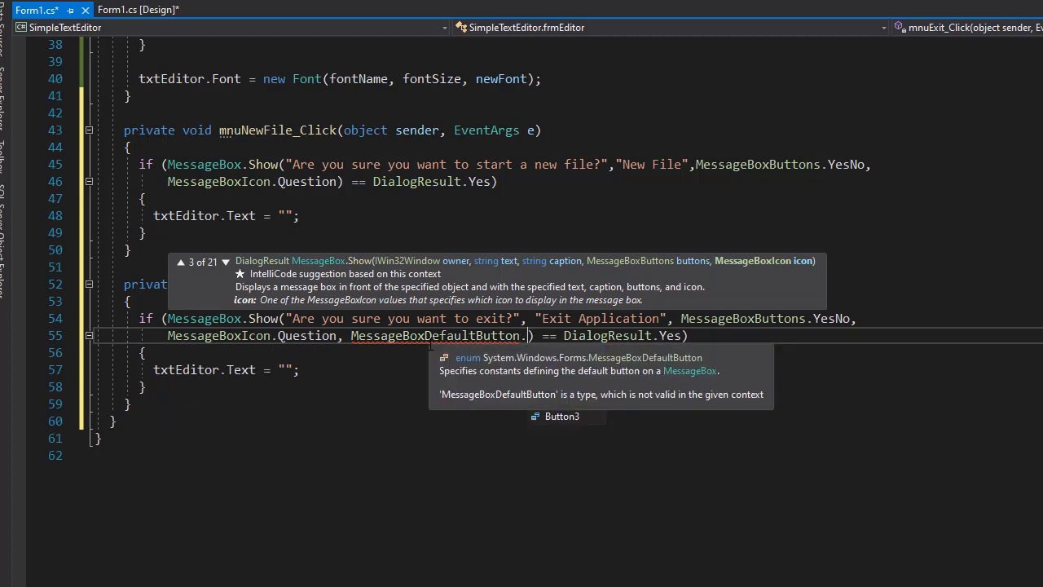
pyautogui.write('Button2')
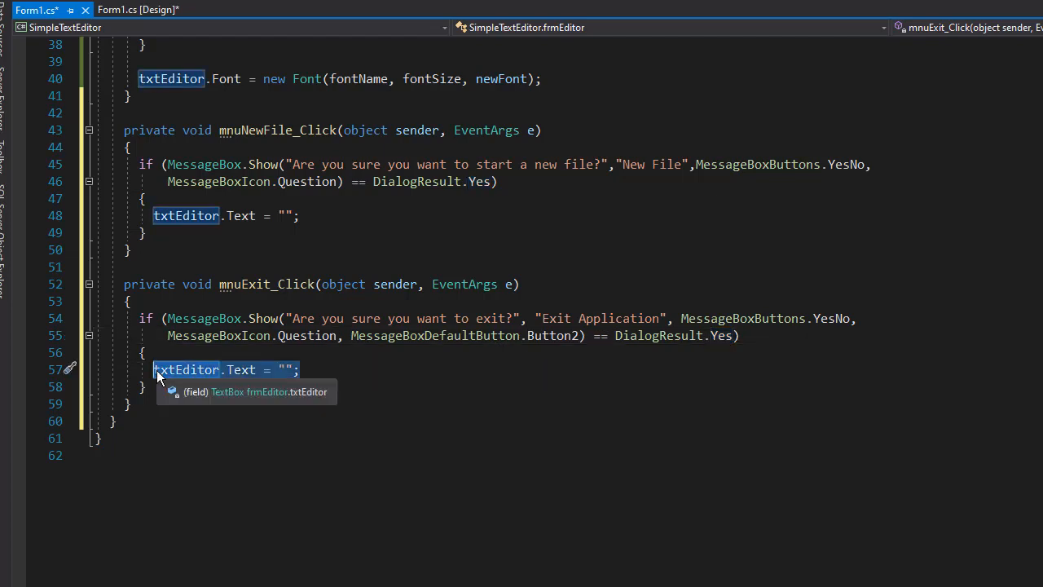
pyautogui.write('Close();')
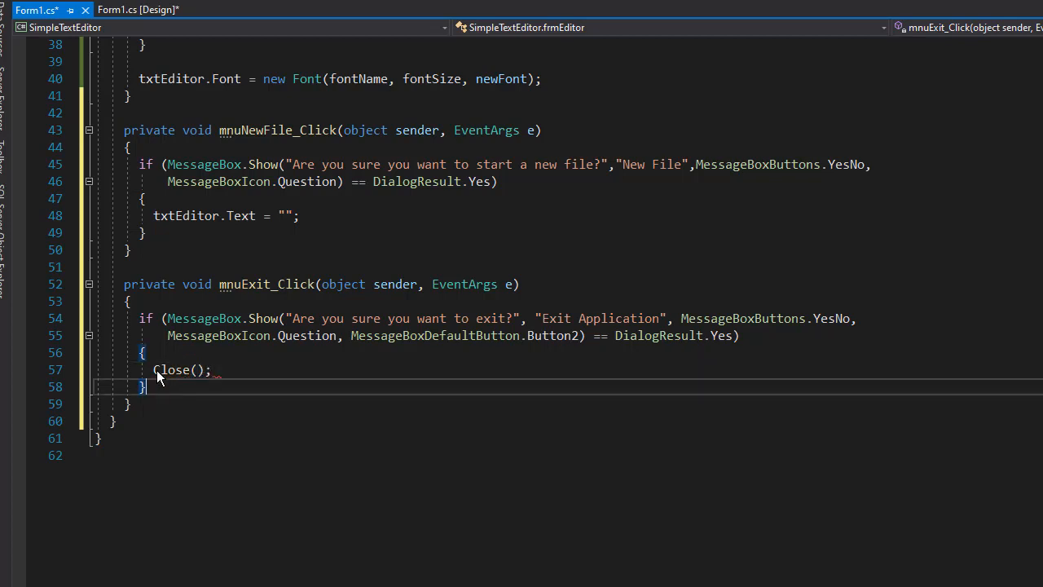
pyautogui.write('else')
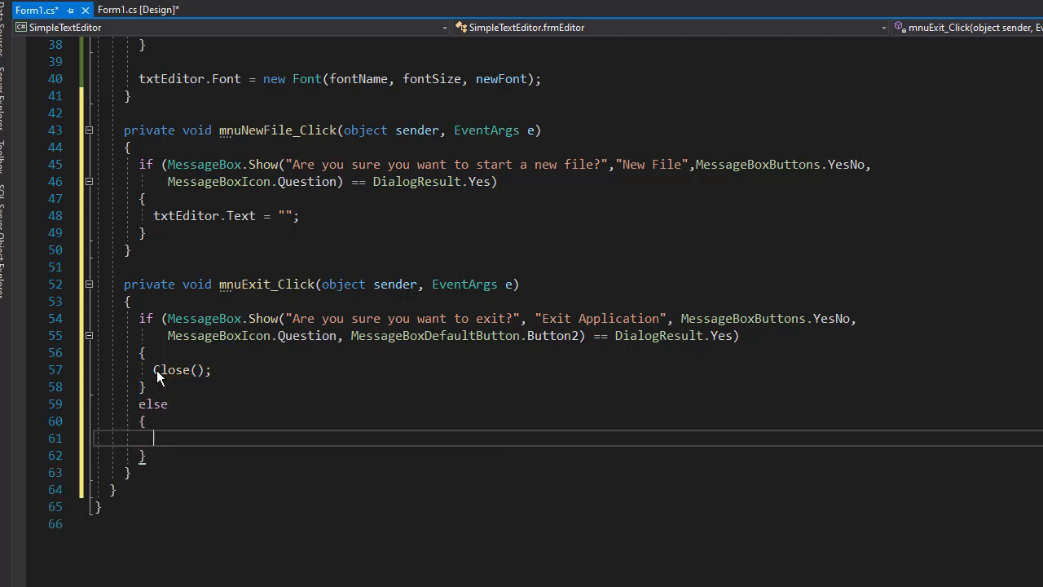
pyautogui.write('r')
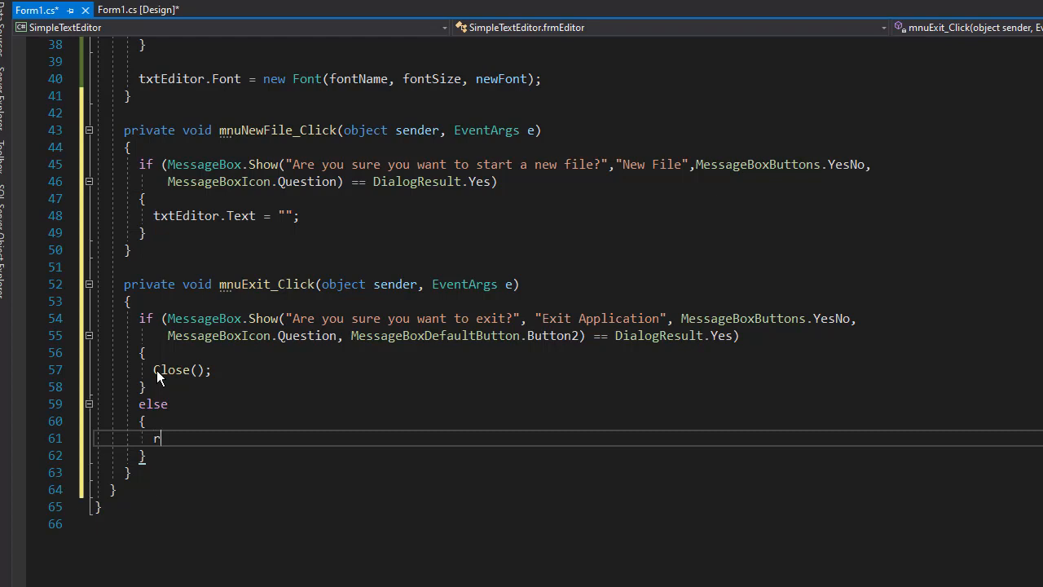
pyautogui.write('eturn;')
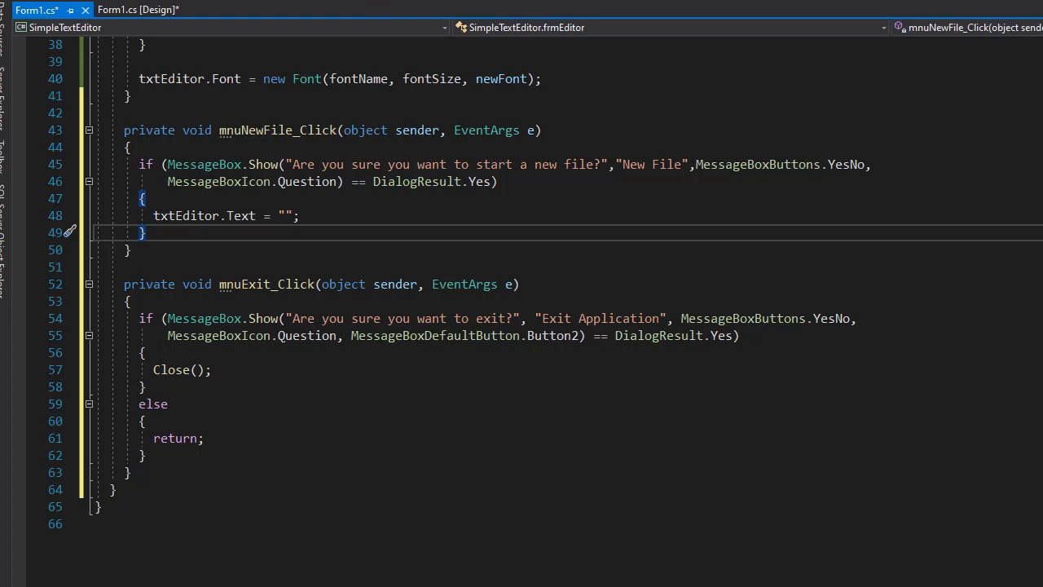
pyautogui.press('F5')
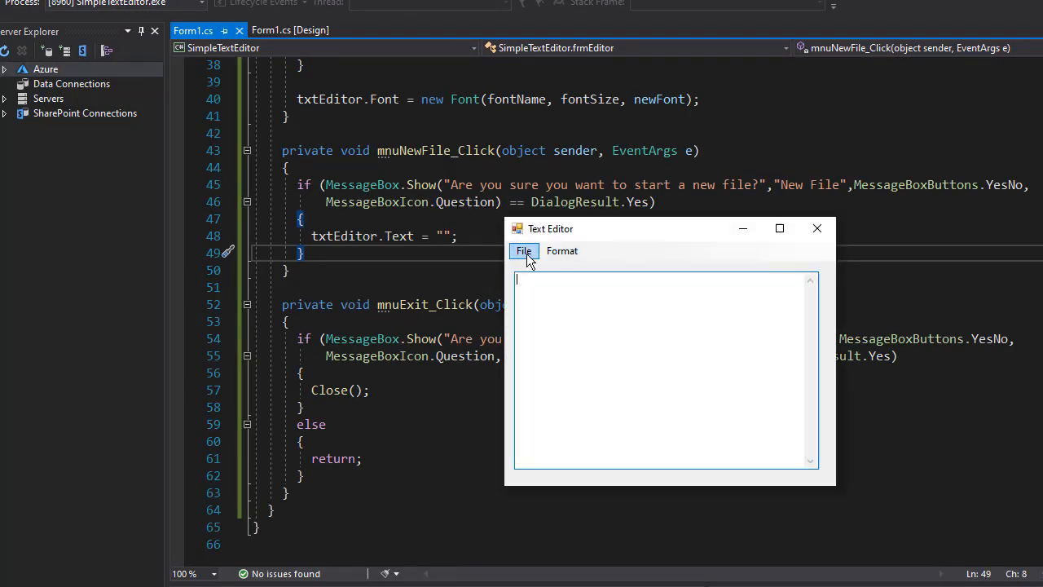
# Step: In the running app confirm File > New with Yes and use New again to clear the typed text
pyautogui.click(523, 251)
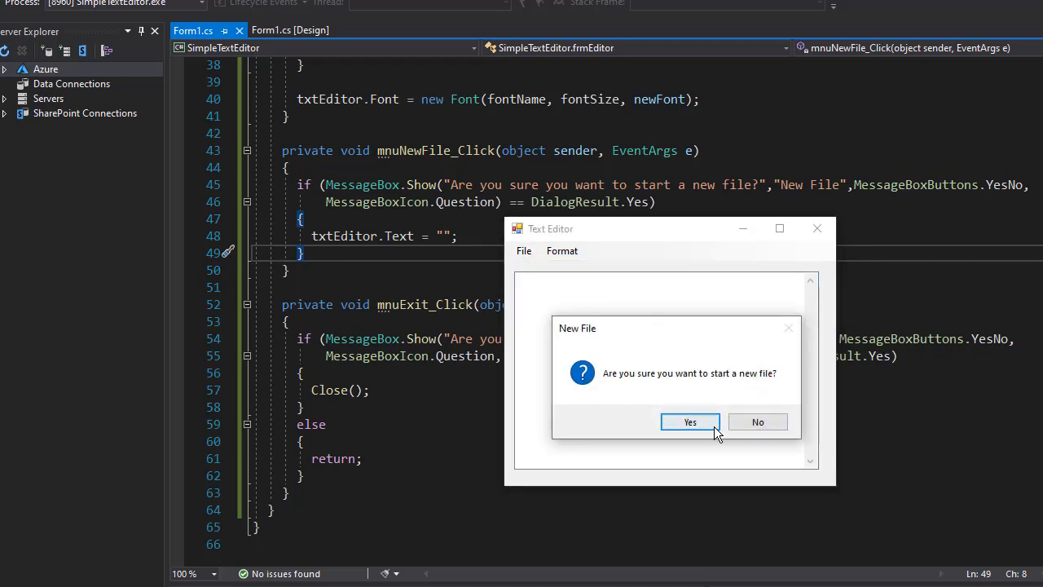
pyautogui.click(691, 420)
pyautogui.write('asdasdasd')
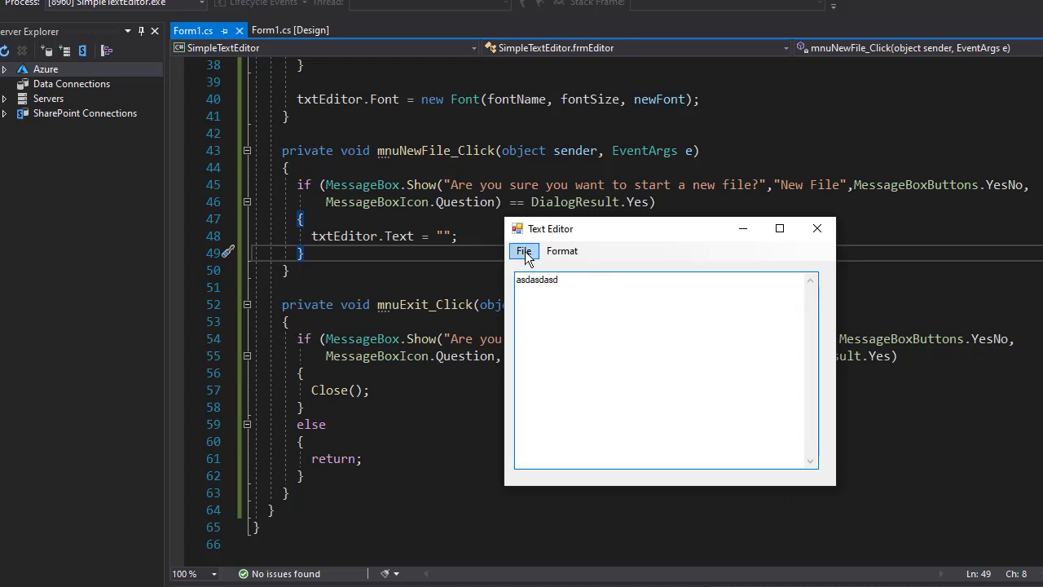
pyautogui.click(525, 251)
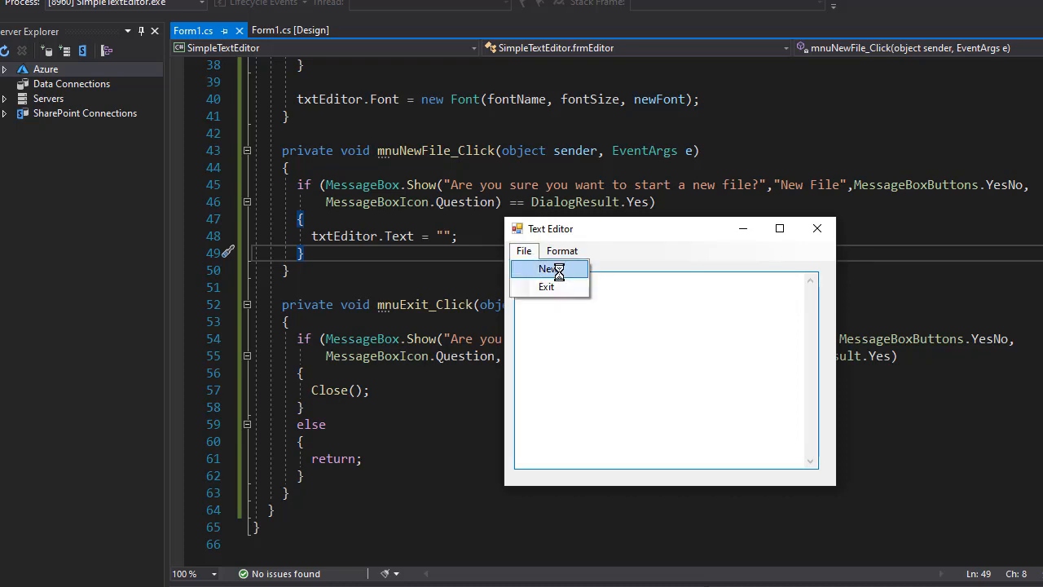
pyautogui.click(551, 269)
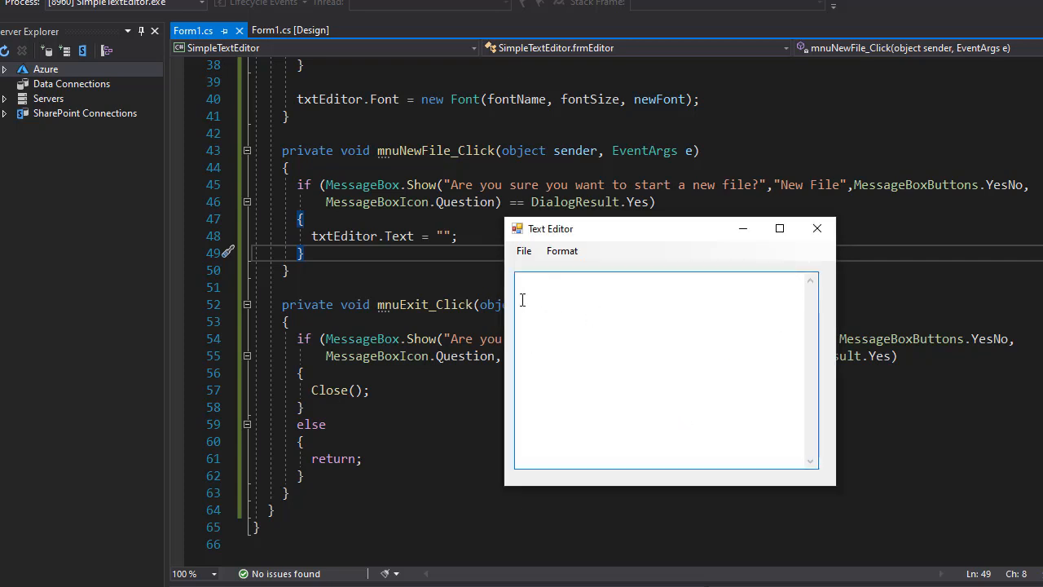
# Step: Choose File > Exit and answer No to keep the app open
pyautogui.click(524, 251)
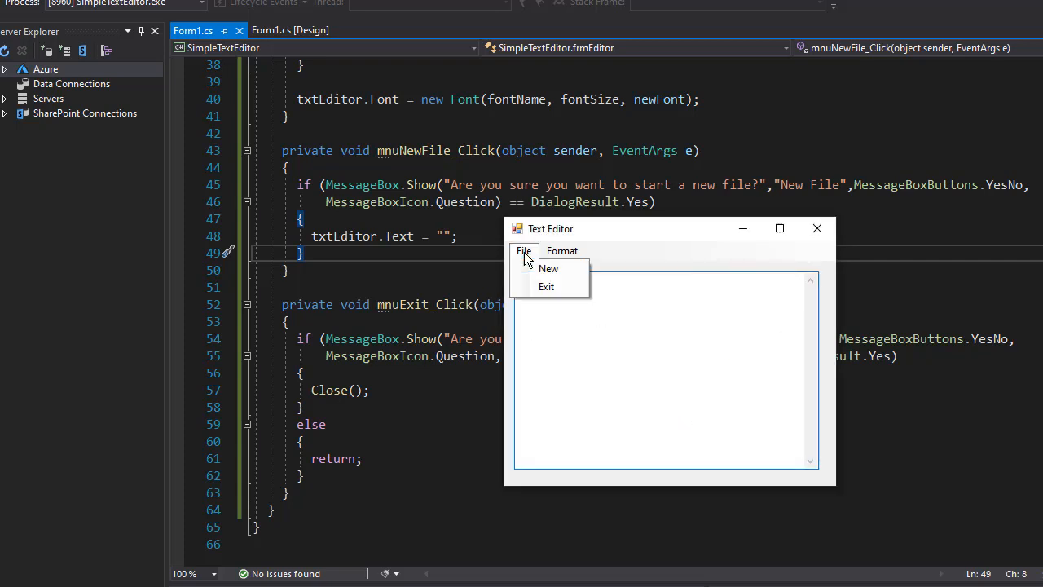
pyautogui.click(546, 287)
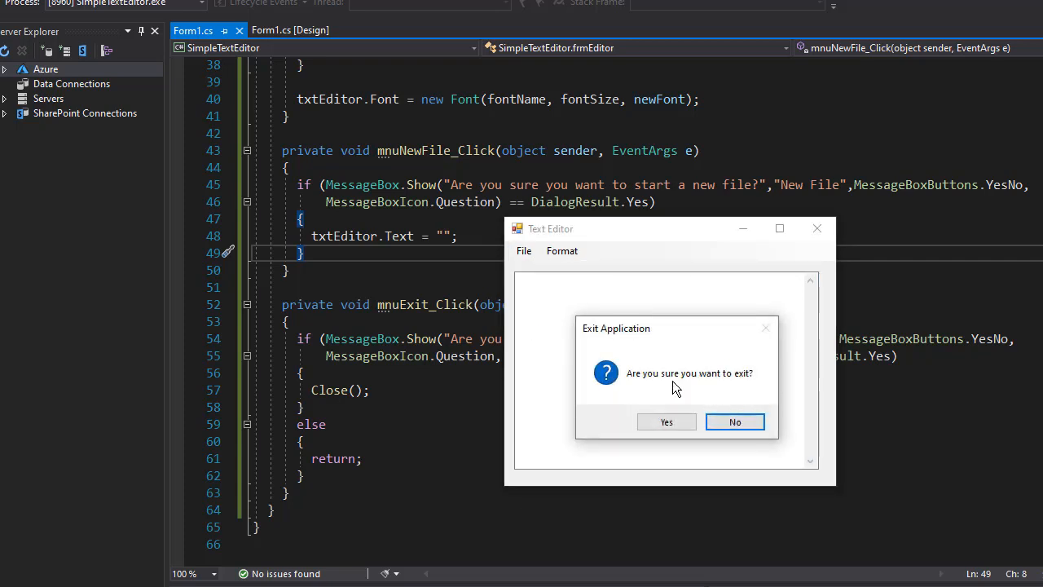
pyautogui.moveTo(734, 421)
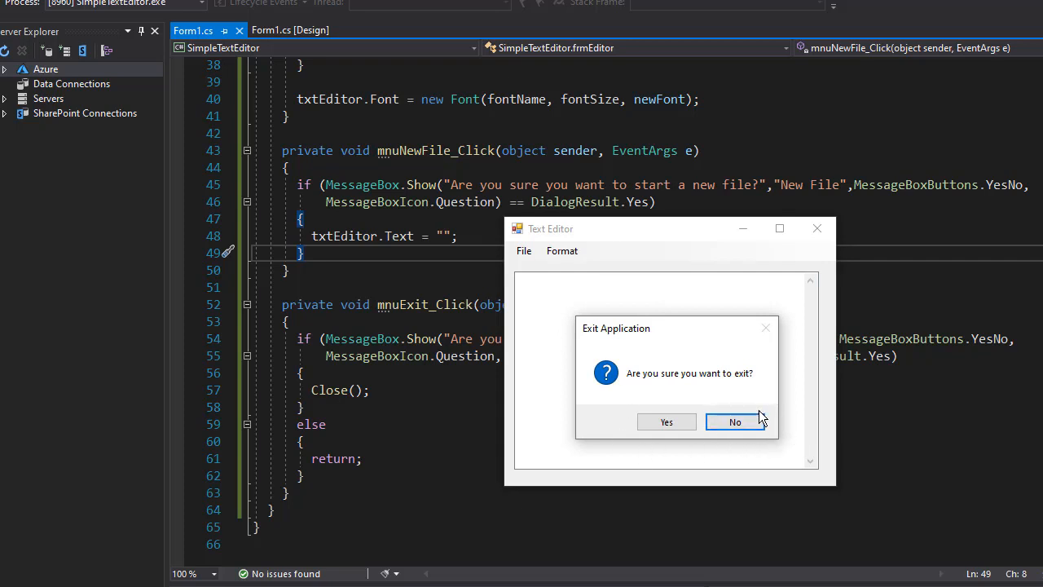
pyautogui.click(734, 420)
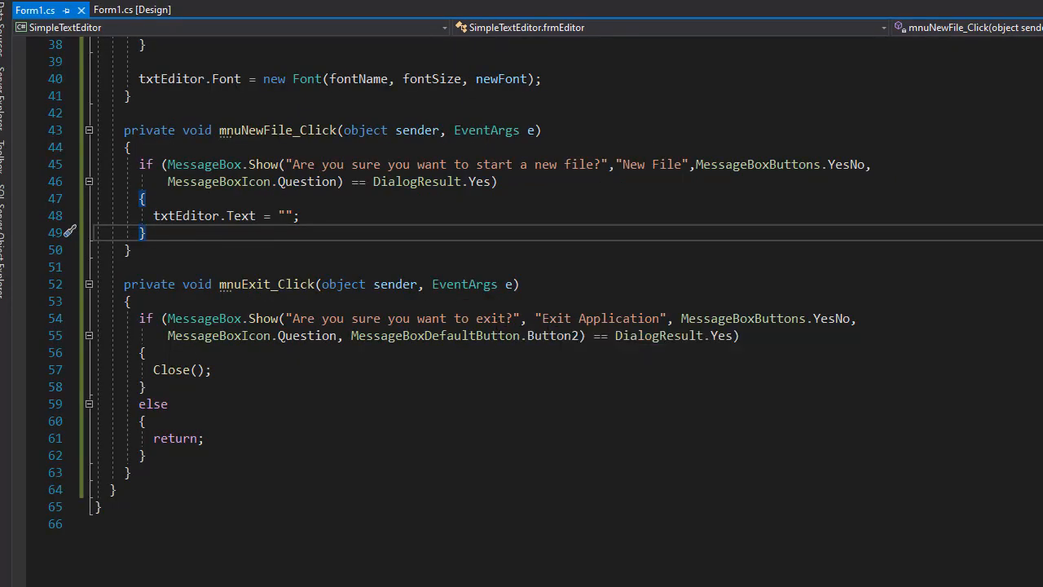
pyautogui.moveTo(577, 418)
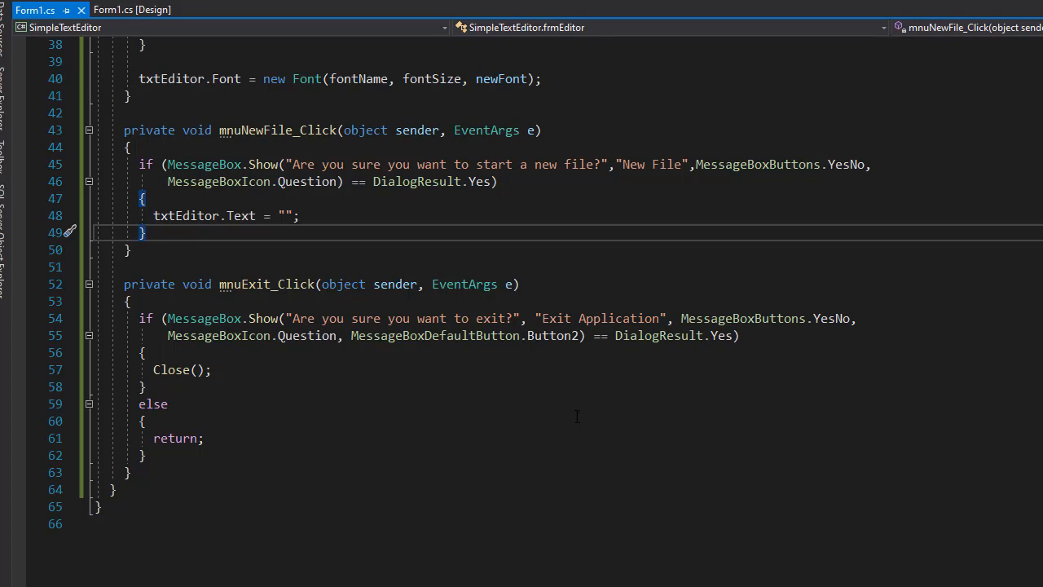
pyautogui.moveTo(150, 26)
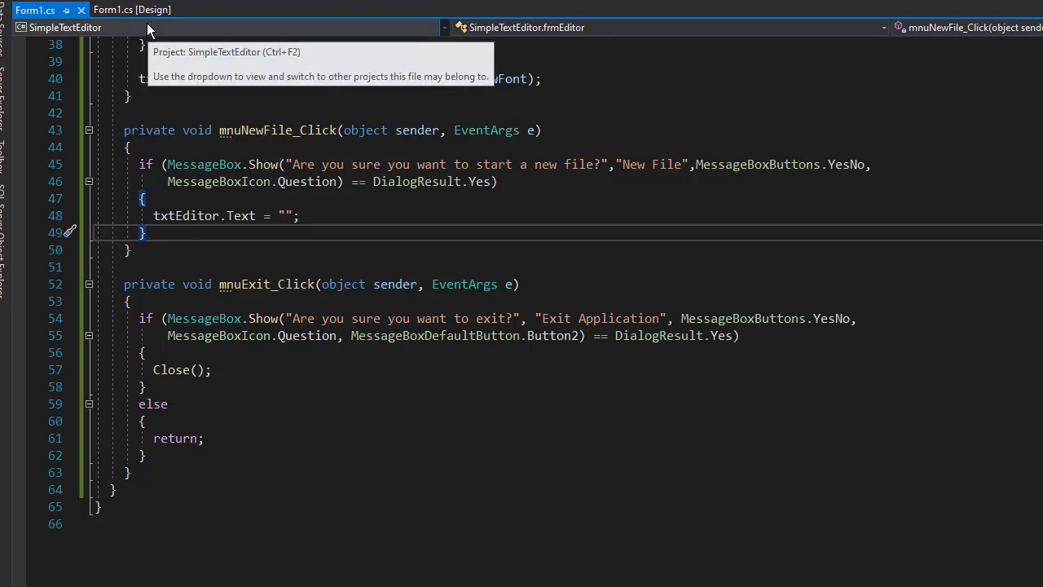